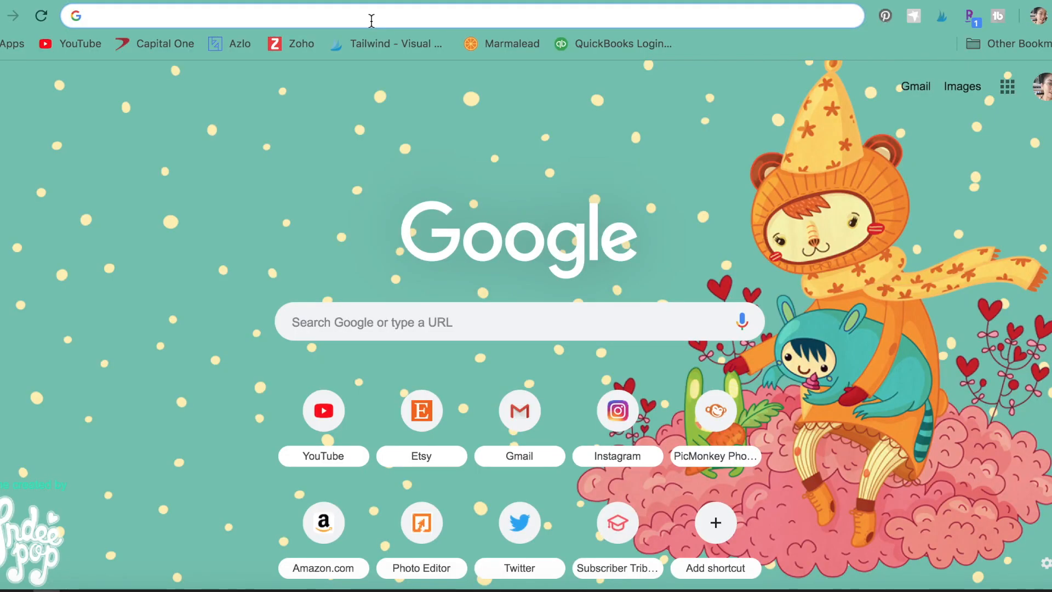
Step: Navigate to trello.com and choose the 'Boards | Trello' suggestion to reach the boards page
type("trello.com")
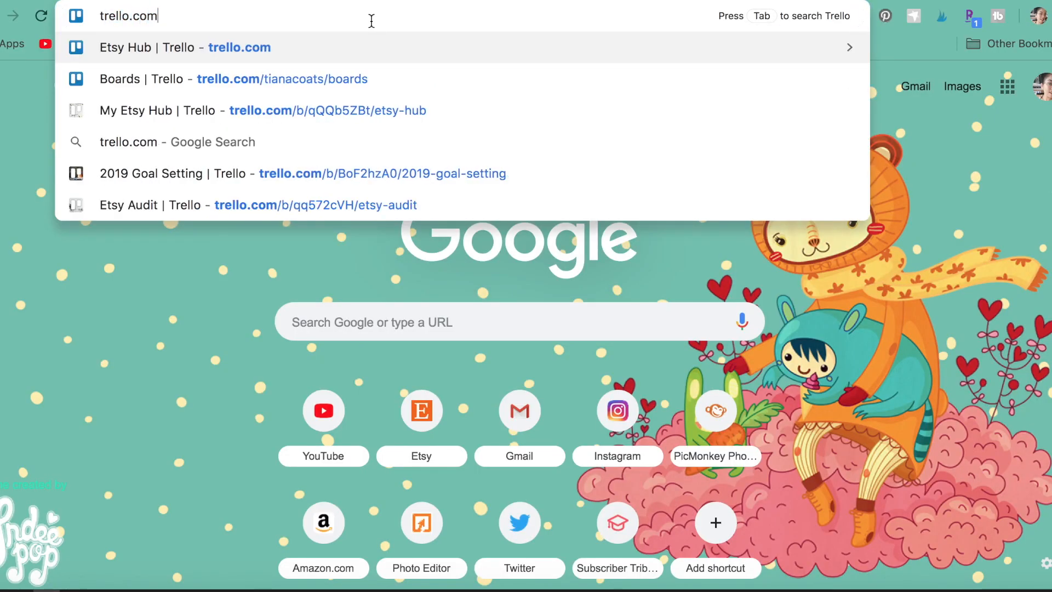
left_click(199, 79)
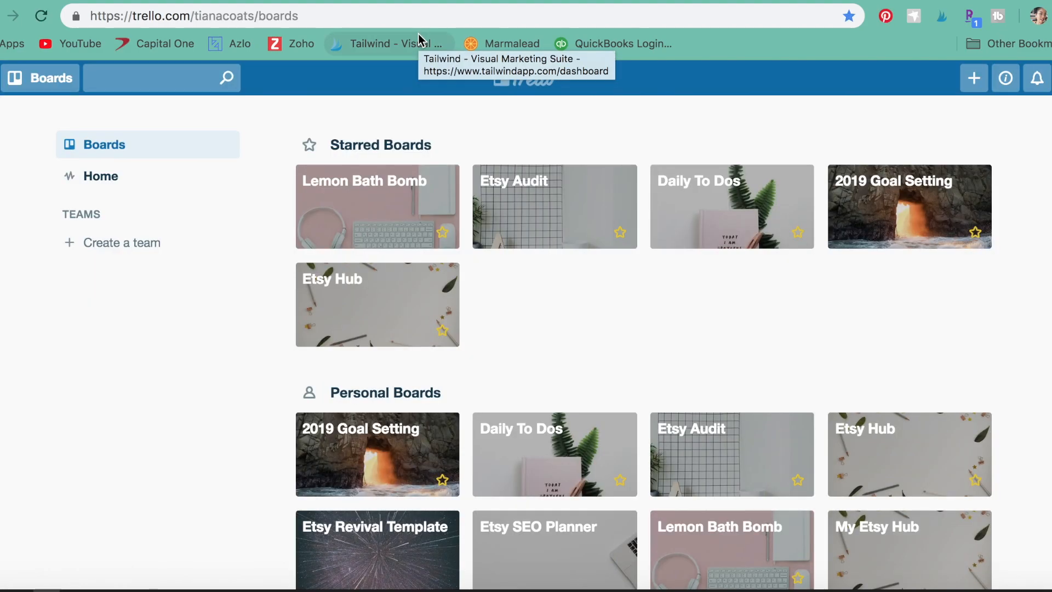